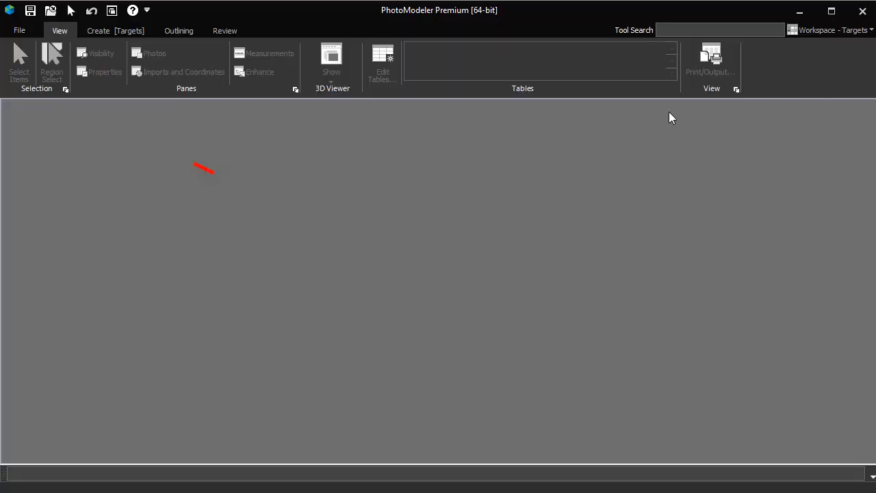
Show the new-project types and pick Automated Target Project
left_click(19, 30)
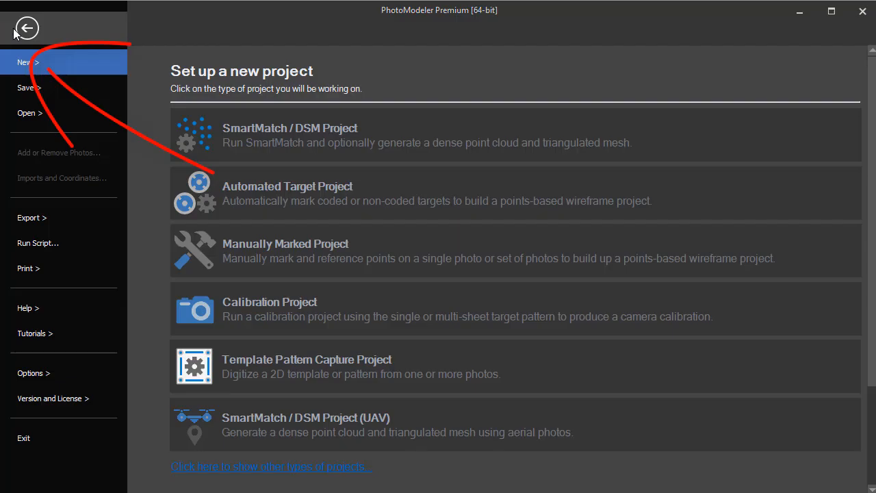
left_click(28, 267)
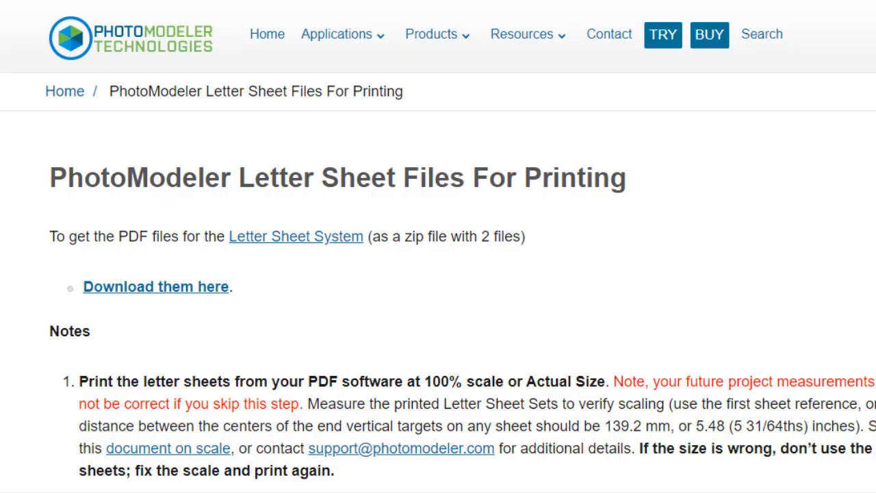
Download and save the zip of letter sheet PDF files
left_click(155, 286)
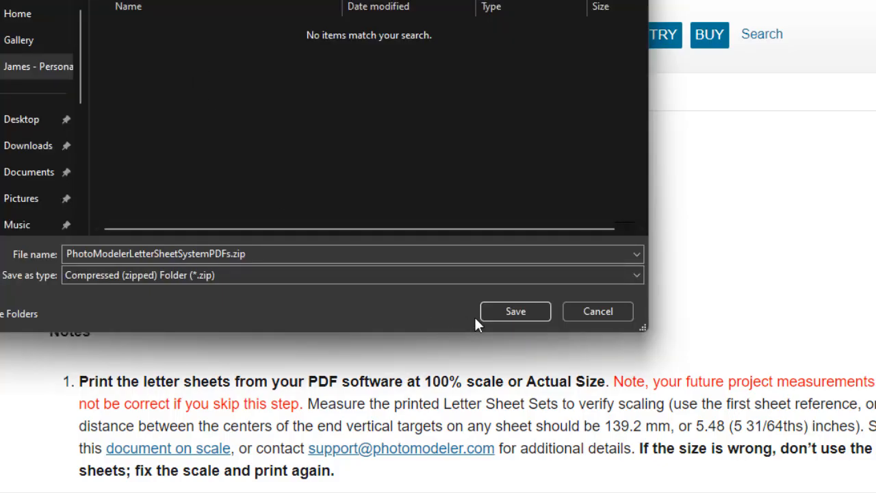
left_click(514, 311)
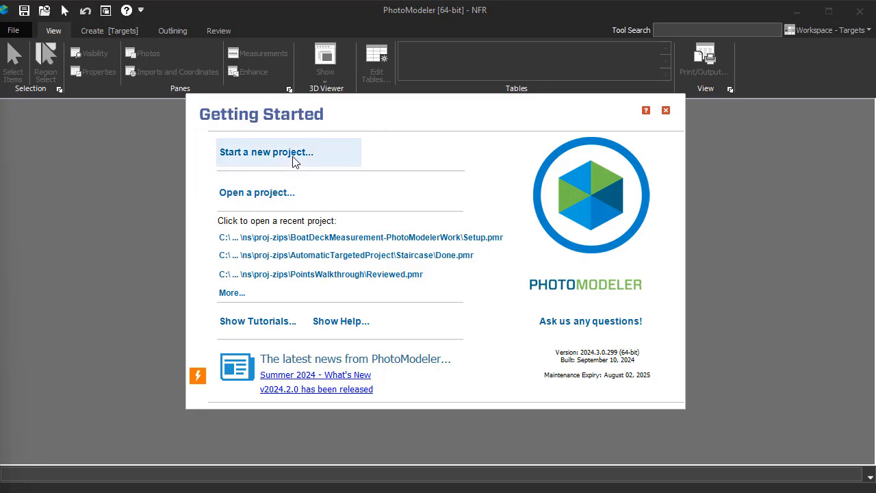
Start a new project with the eight DeckTest photos and advance to camera source
left_click(265, 152)
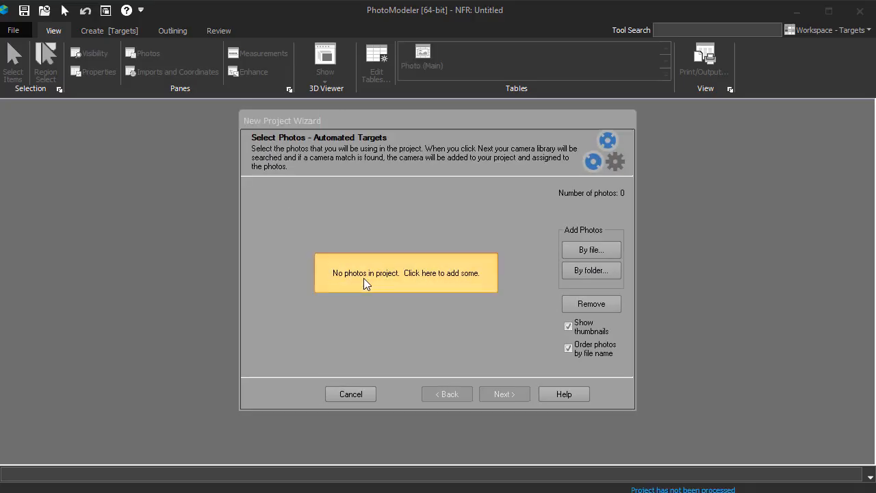
left_click(405, 272)
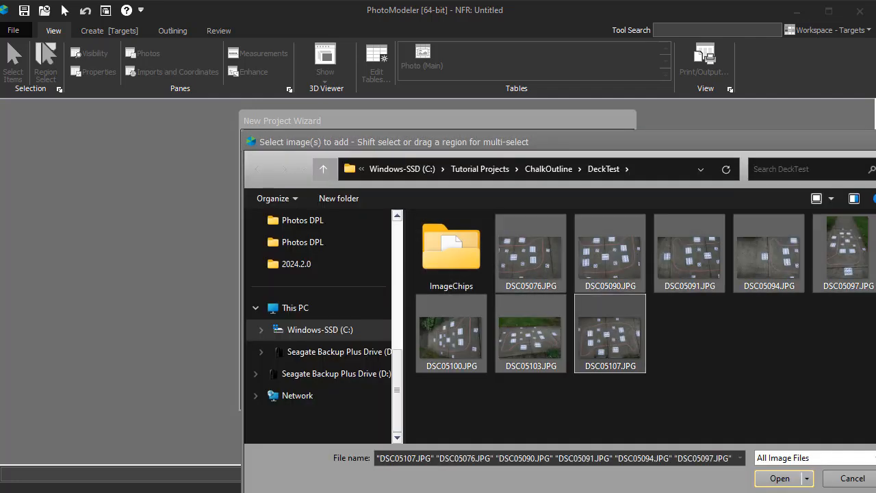
left_click(780, 477)
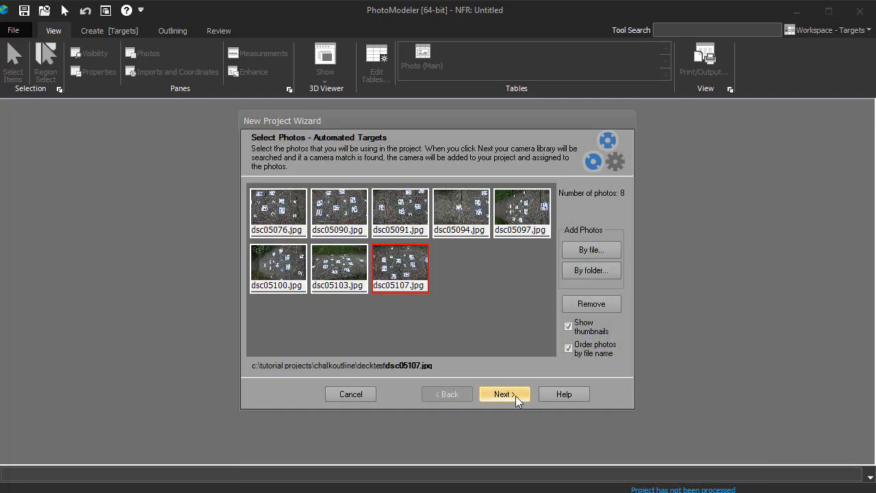
left_click(504, 394)
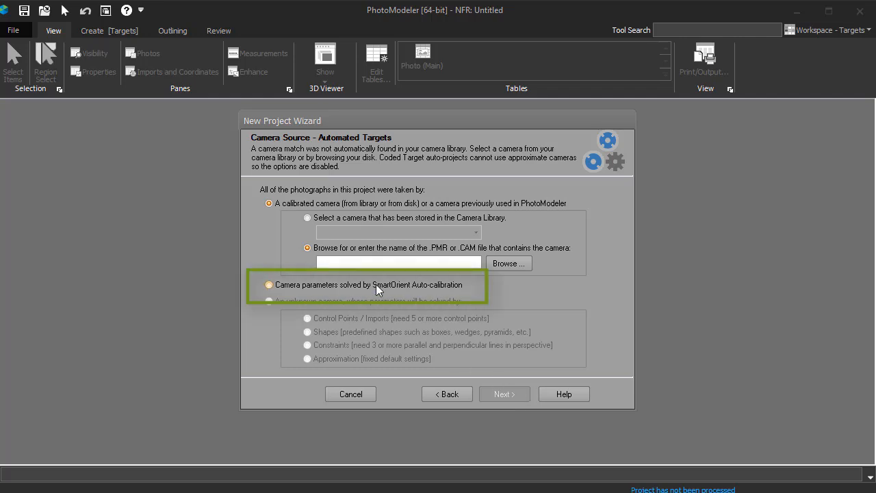
Choose SmartOrient auto-calibration for the camera and run the automated project
left_click(269, 285)
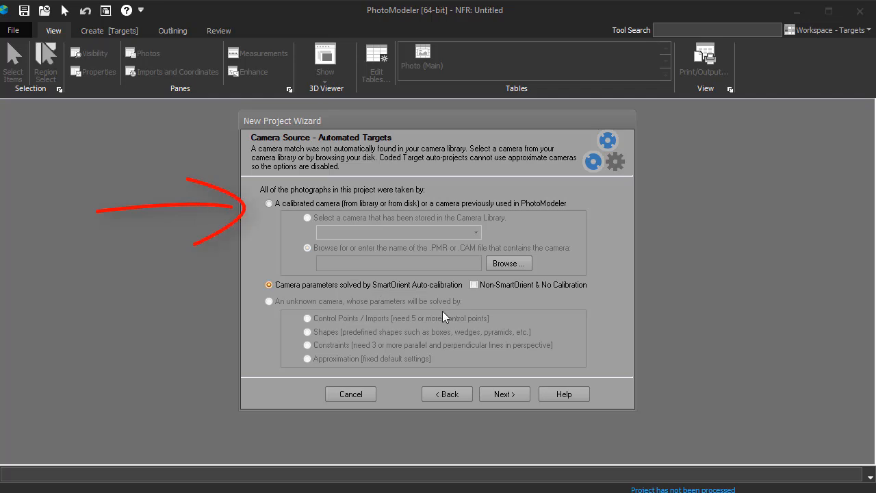
left_click(503, 393)
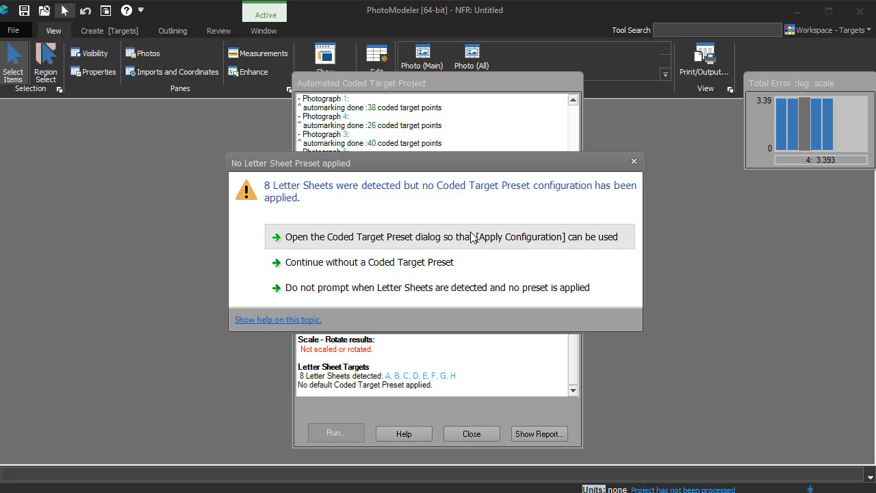
Apply the LetterSheetPresets-Inches preset, also set for future auto-projects
left_click(450, 236)
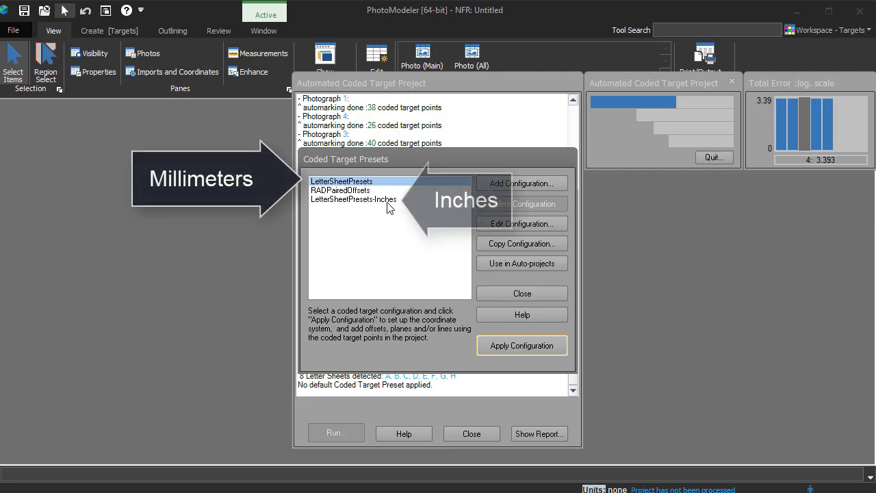
left_click(353, 199)
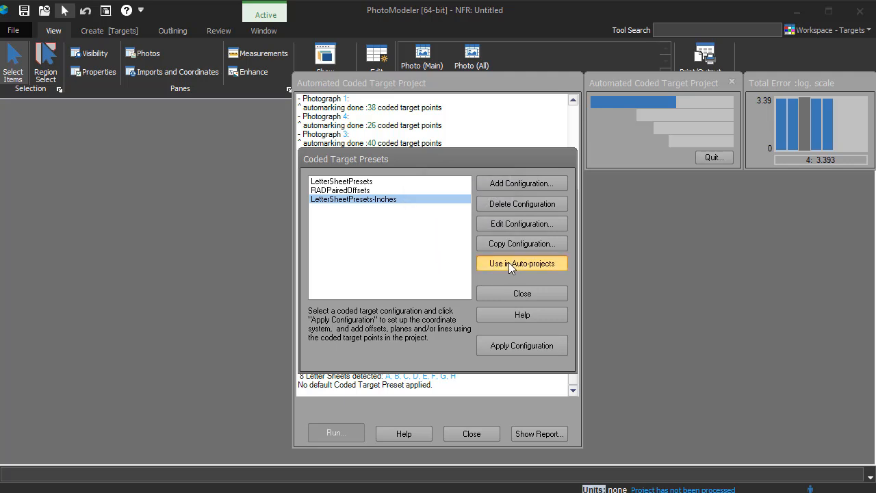
left_click(522, 263)
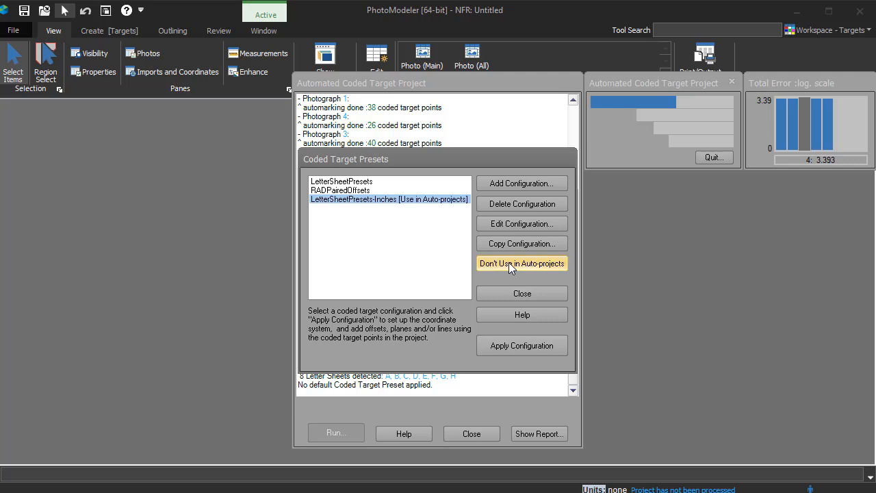
mouse_move(424, 334)
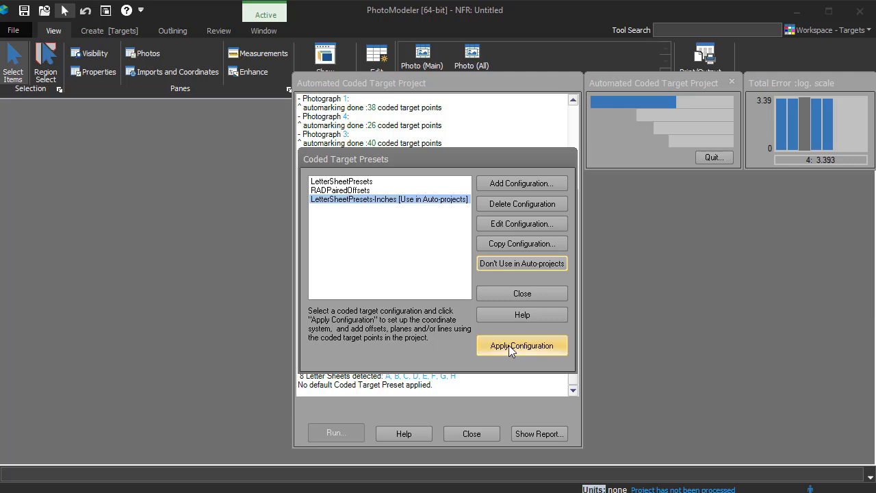
left_click(522, 345)
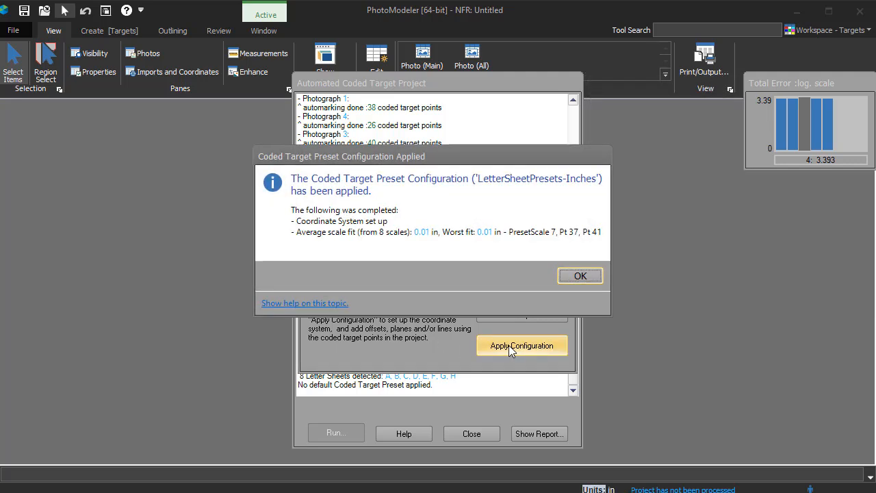
mouse_move(544, 277)
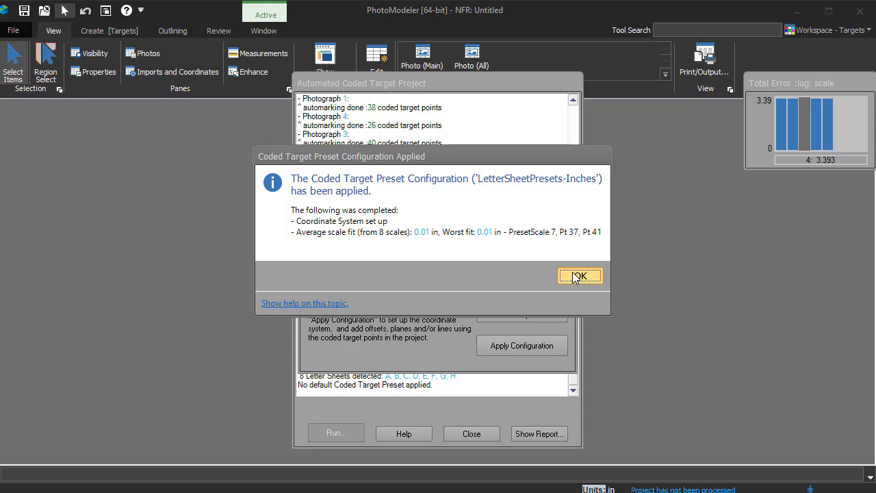
left_click(580, 276)
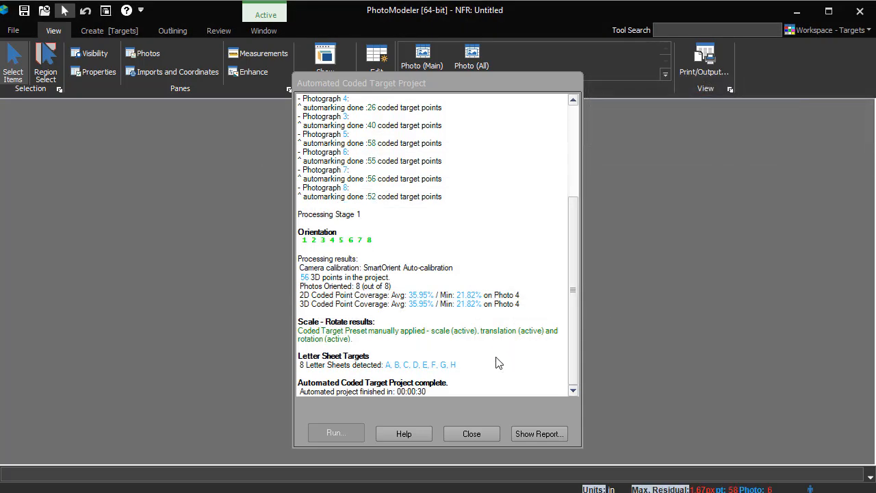
Close the automated project report and show Photo8 beside the 3D view
left_click(471, 433)
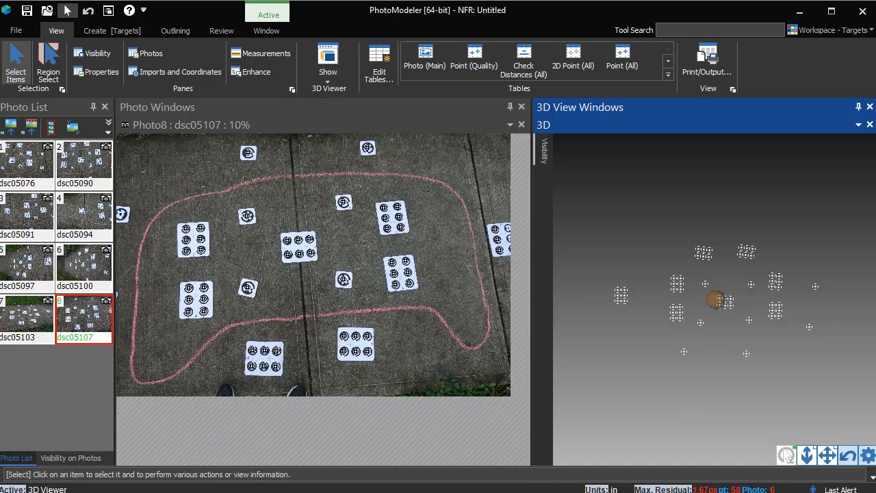
left_click(543, 151)
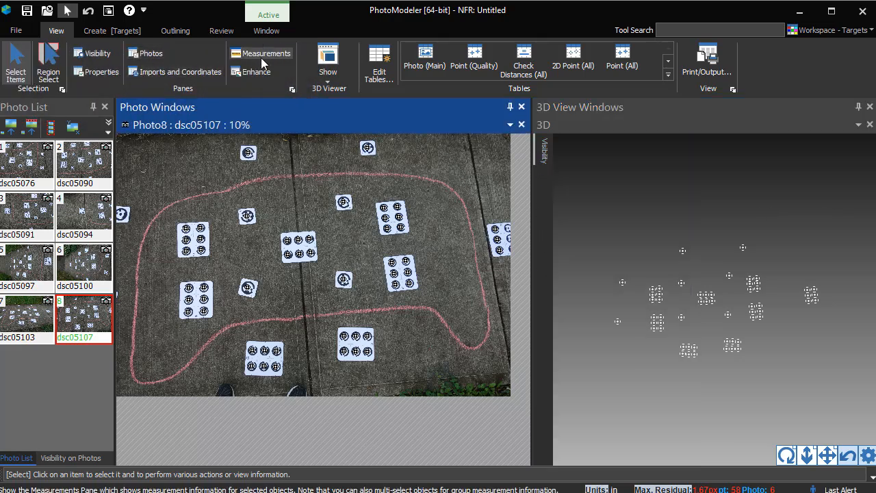
left_click(266, 54)
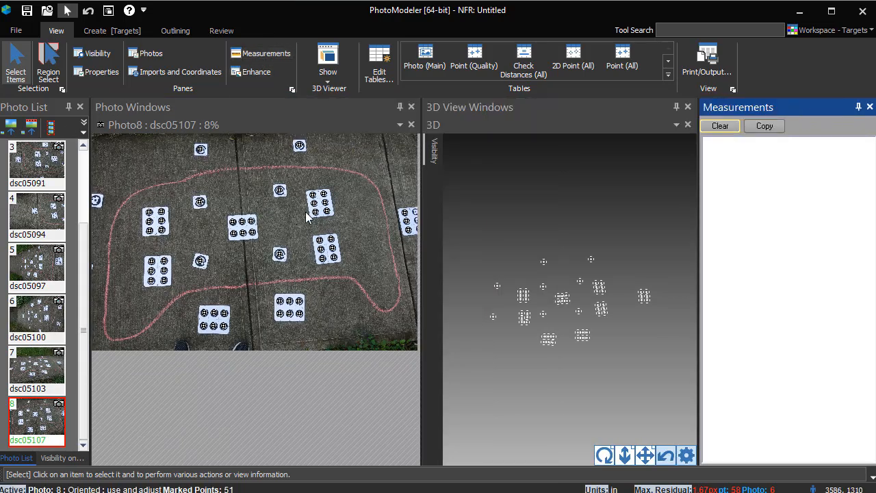
left_click(315, 213)
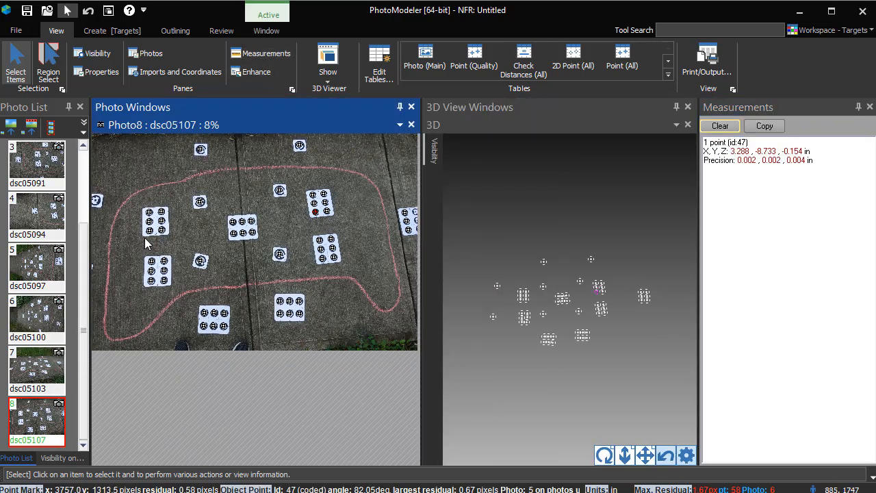
left_click(149, 231)
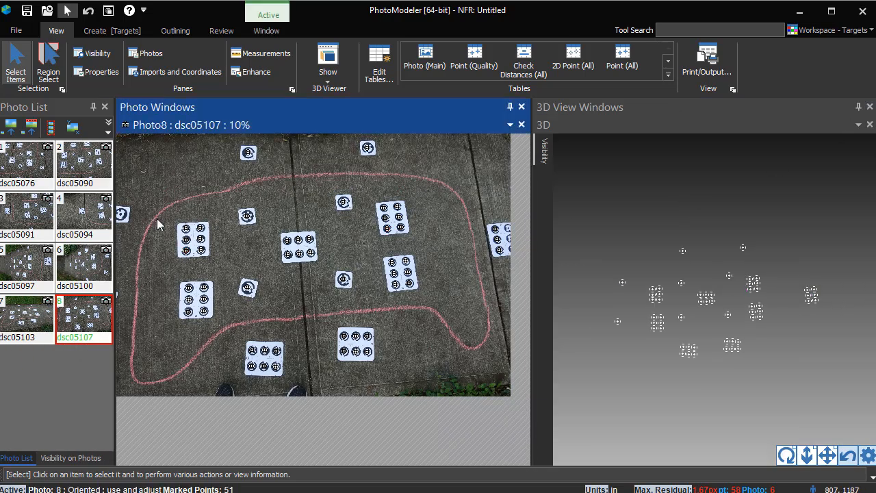
Box-select the 34 target points inside the chalk outline in photo 8
left_click_drag(157, 183, 441, 329)
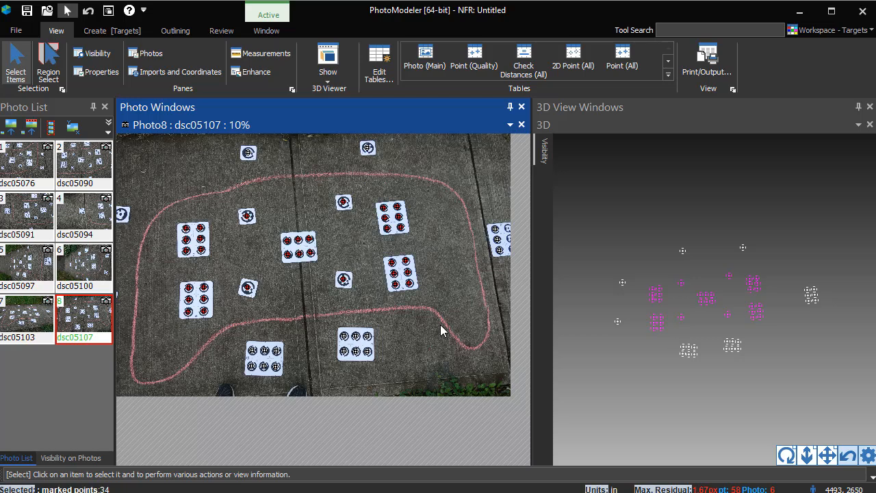
Create a best-fit plane from the 34 selected target points
left_click(95, 30)
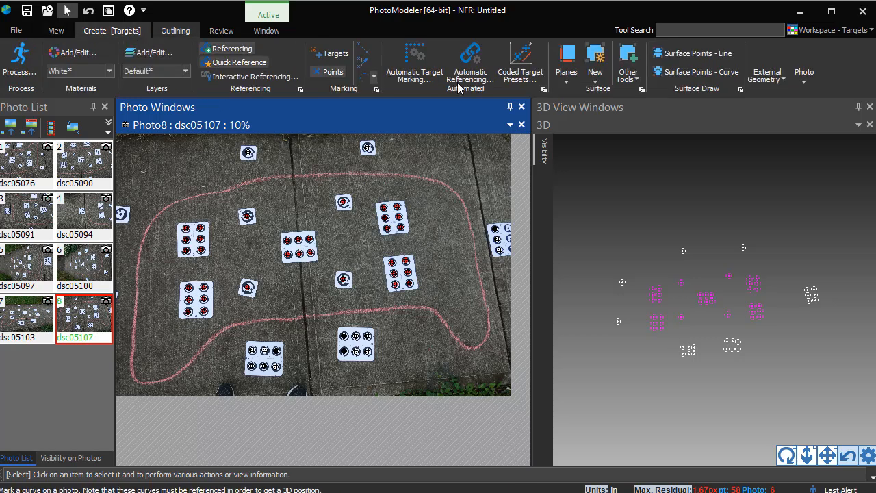
left_click(566, 61)
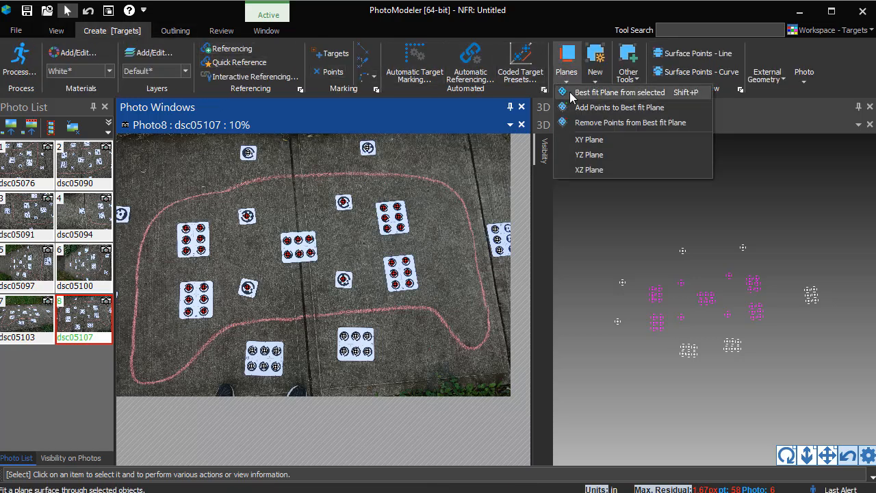
left_click(619, 92)
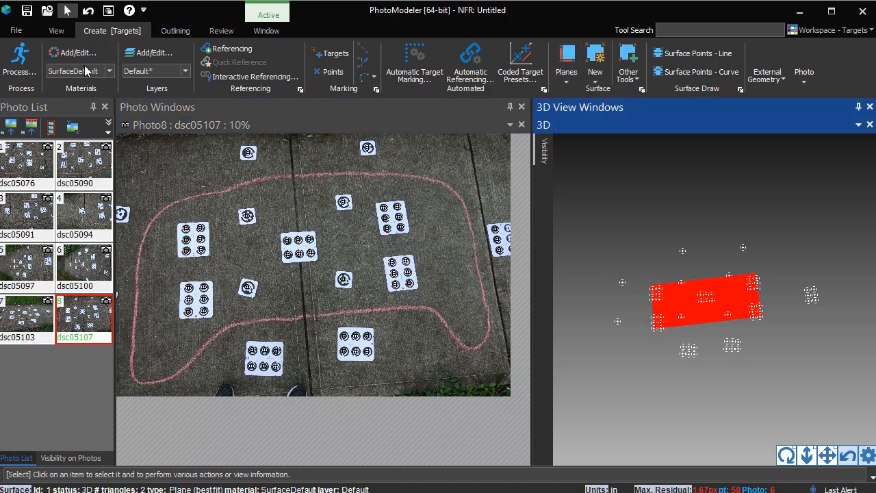
Set the fitted plane's offset to -0.157 inches in its properties
left_click(56, 30)
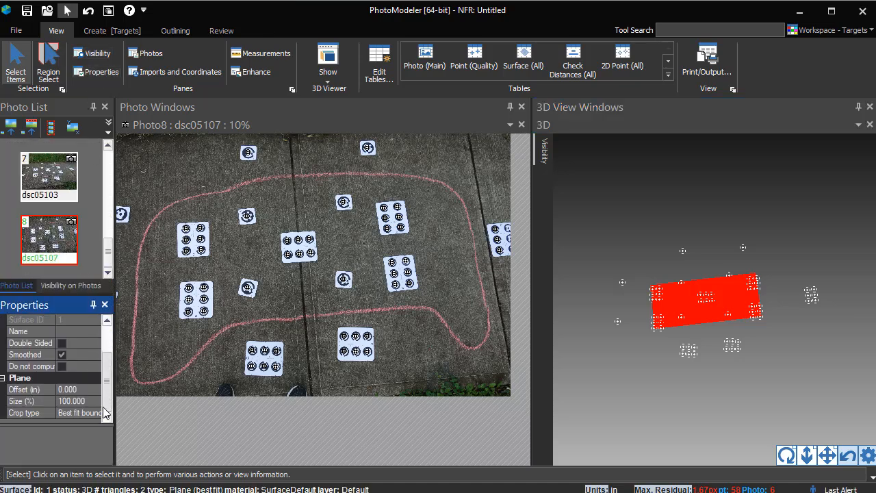
left_click(67, 389)
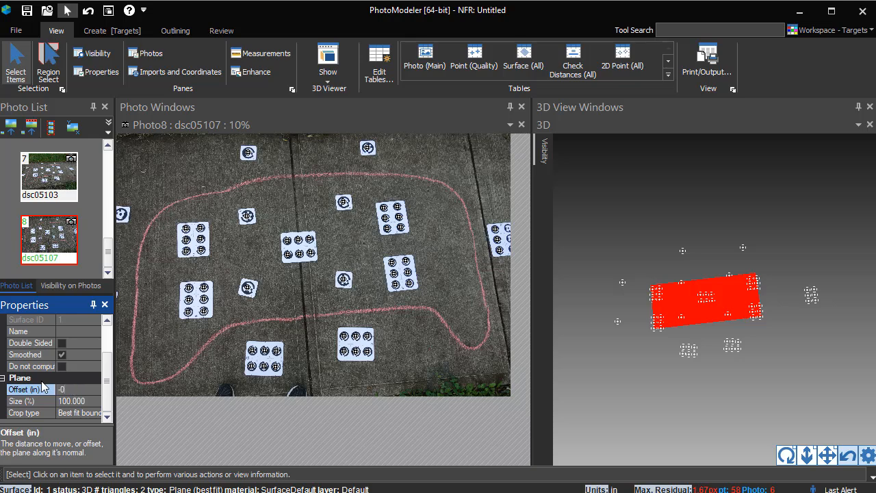
type("-0.157")
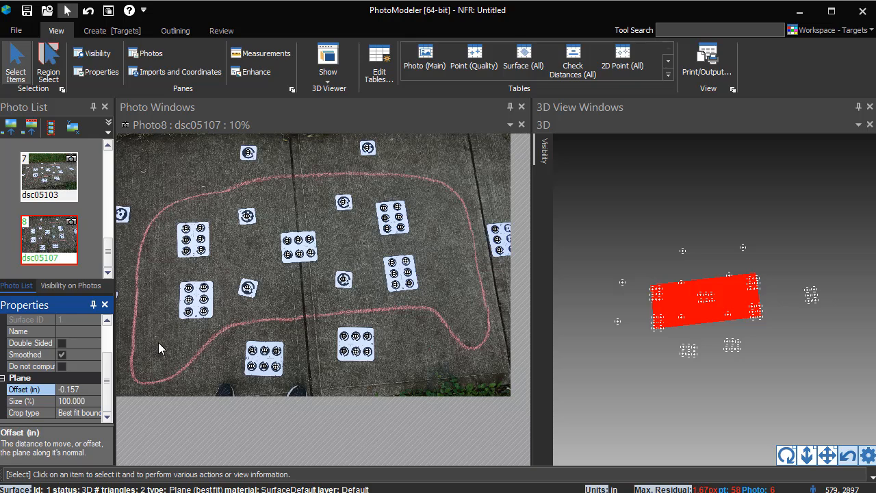
mouse_move(107, 323)
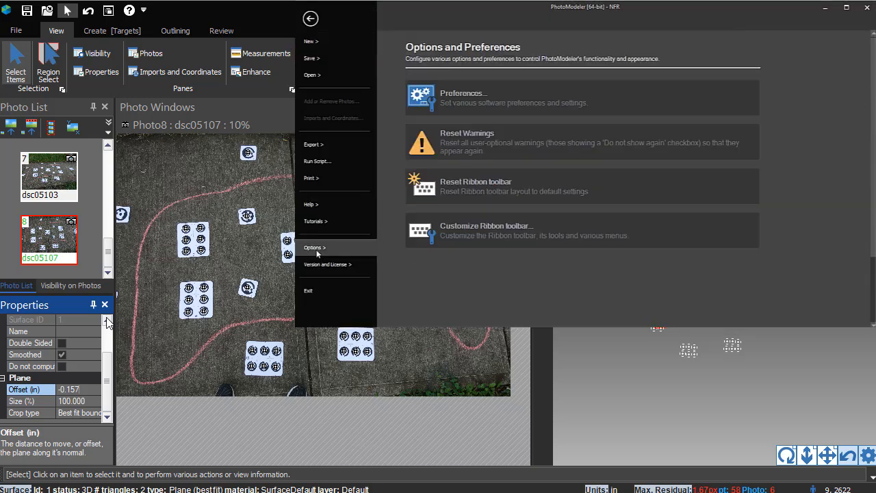
Open Preferences and view the General settings page
left_click(463, 98)
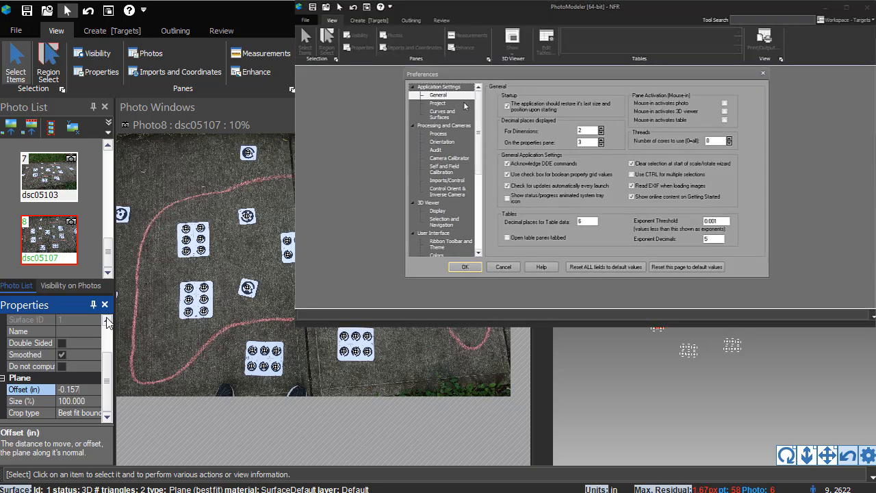
left_click(442, 113)
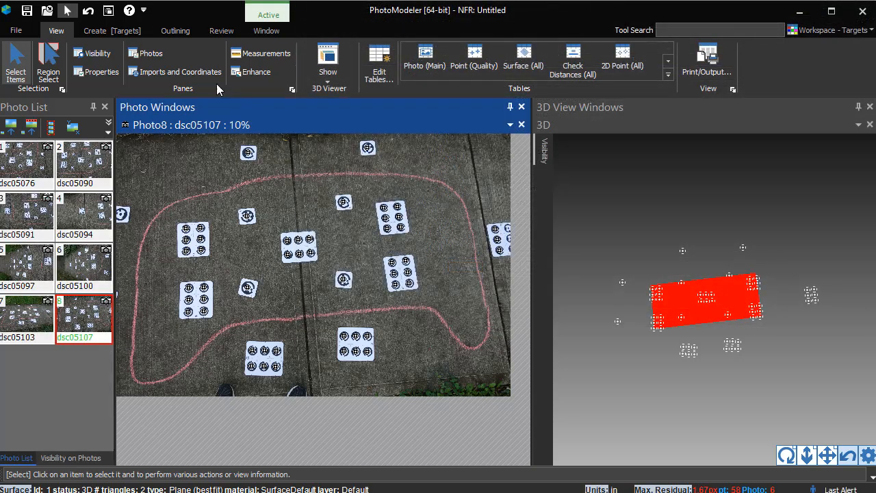
Trace the remaining chalk-line corners in Photo 8 with Surface Points - Curve, then close the curve
left_click(175, 31)
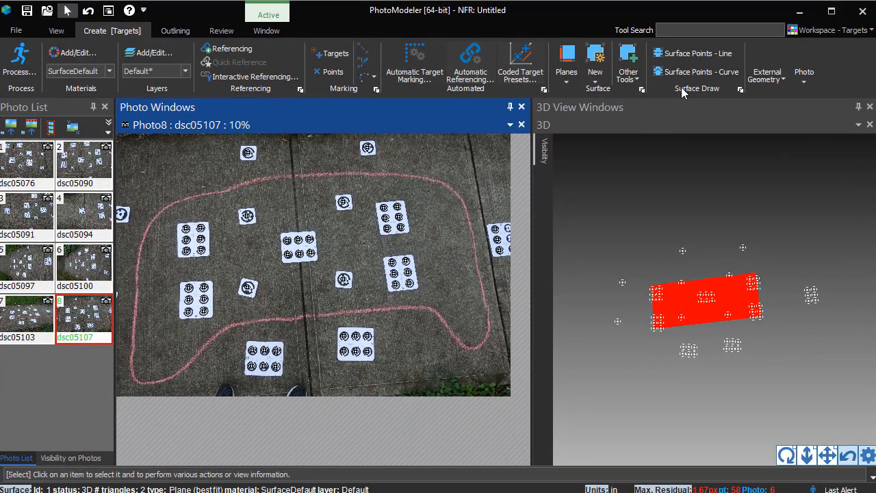
left_click(695, 71)
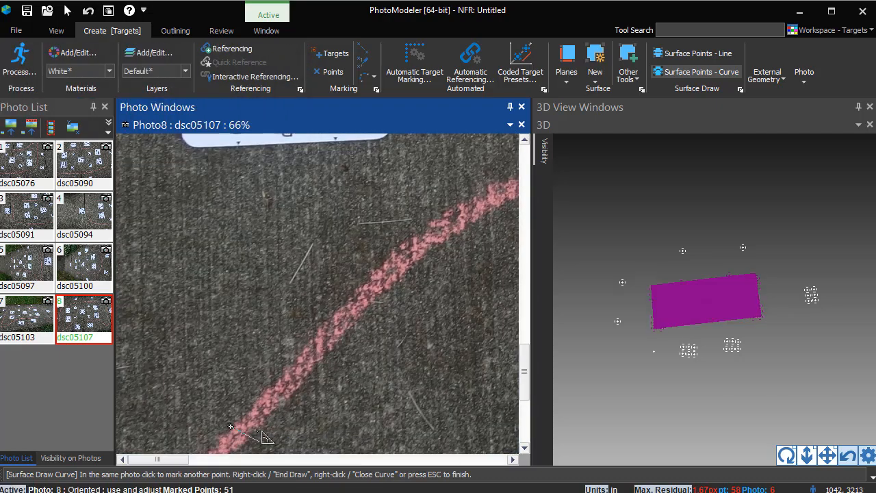
scroll("down", 3)
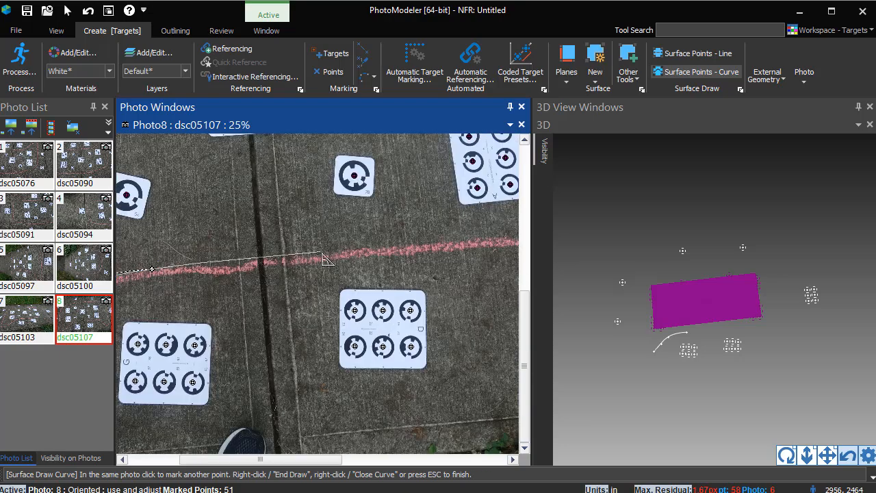
left_click(493, 239)
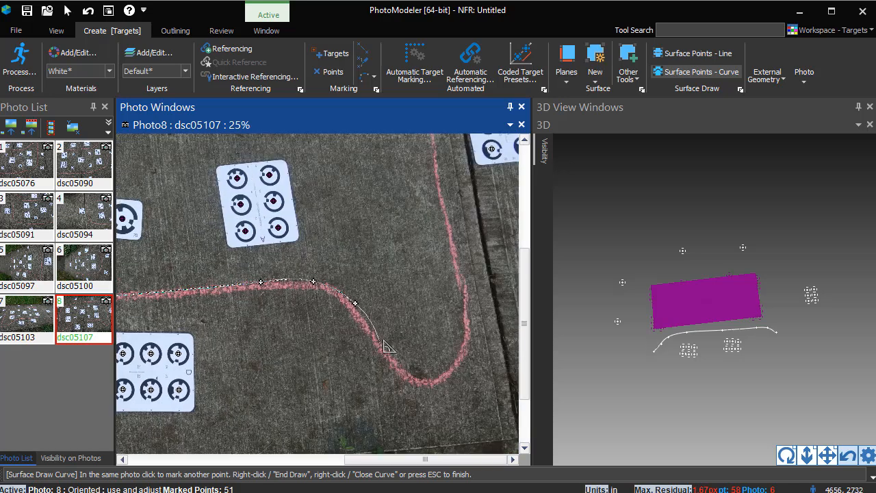
left_click(417, 376)
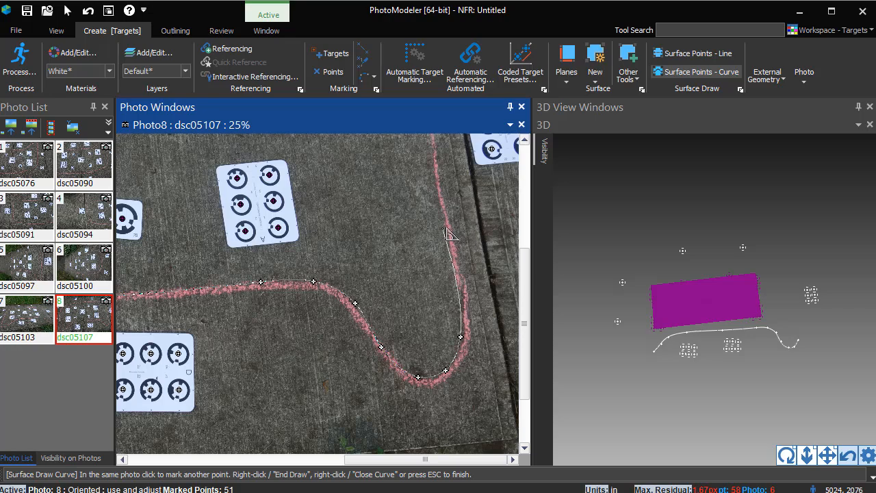
scroll("down", 3)
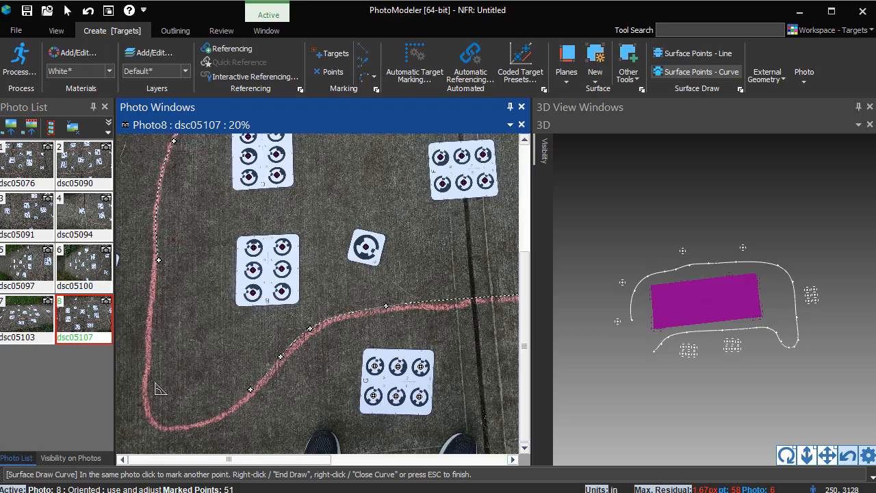
left_click(161, 424)
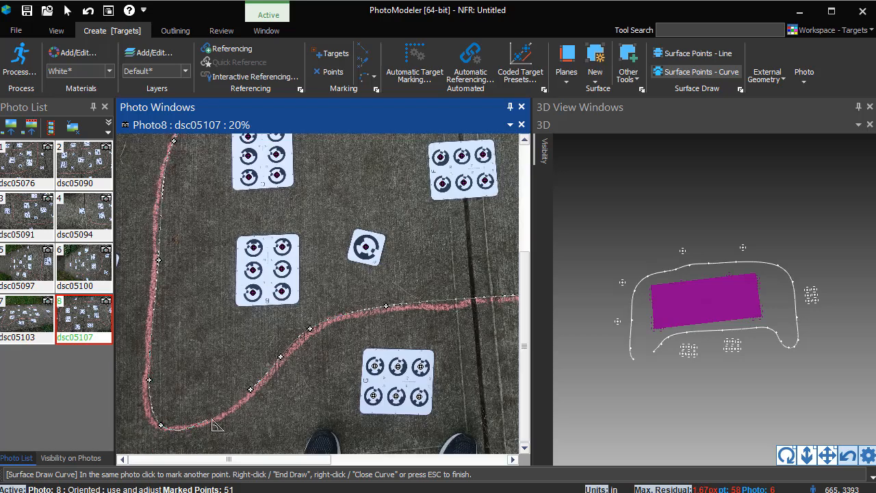
left_click(253, 399)
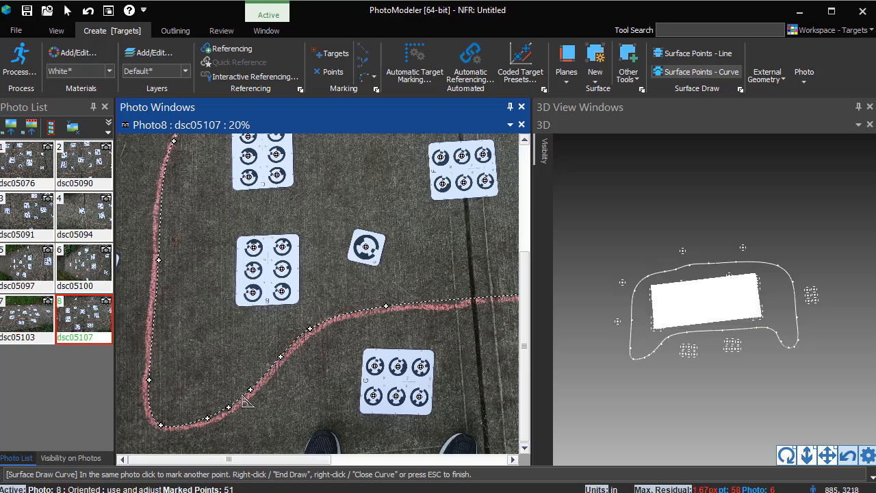
mouse_move(212, 431)
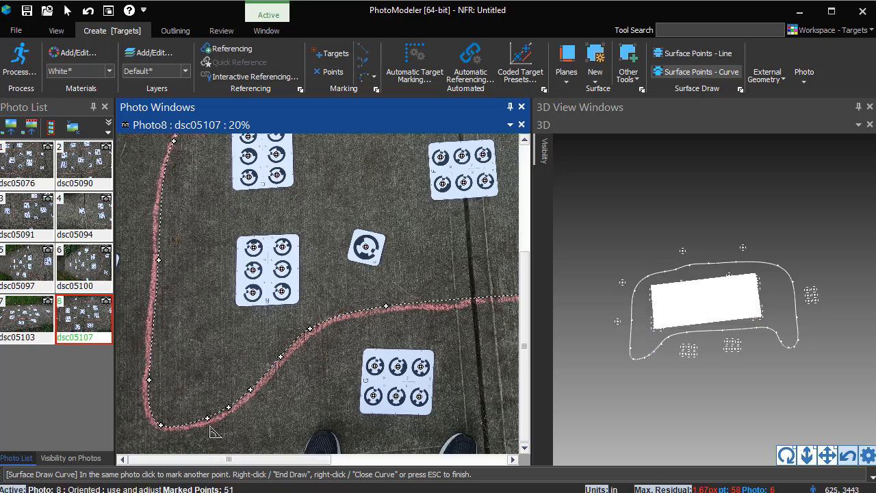
left_click(204, 428)
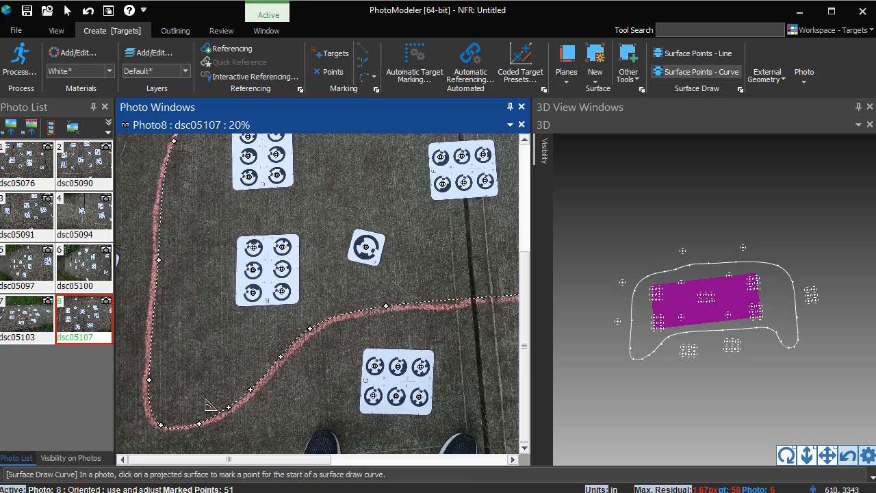
mouse_move(228, 257)
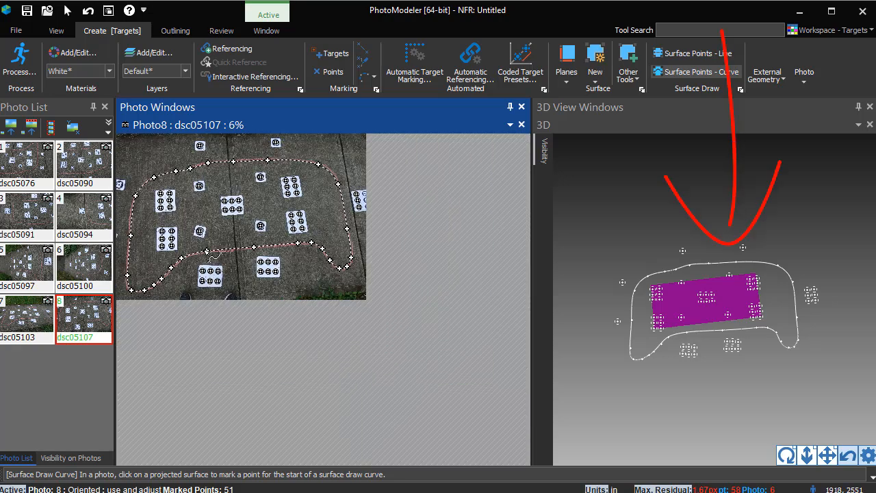
mouse_move(522, 107)
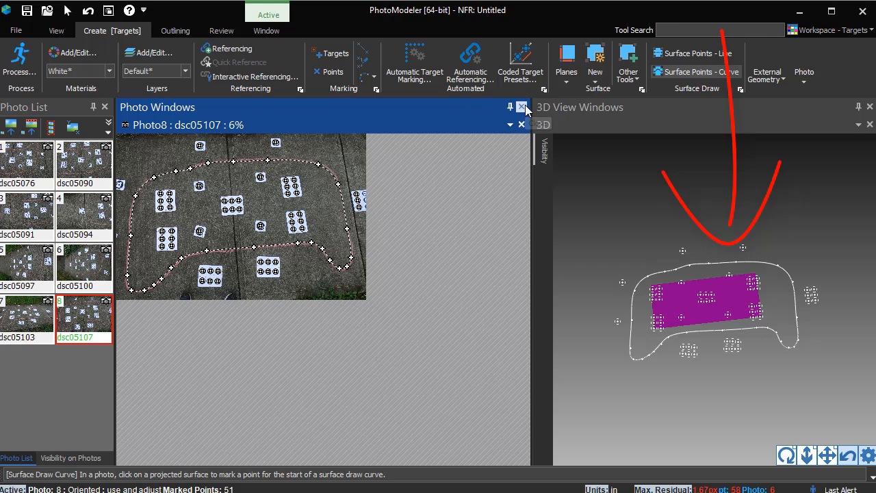
Close the zoomed Photo 8 window
left_click(521, 107)
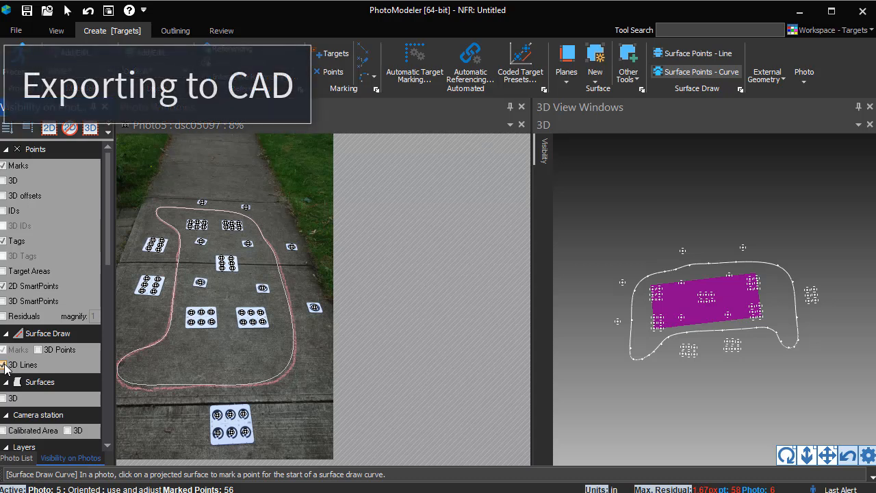
Launch File > Export > Export Model to reach the export options
left_click(17, 458)
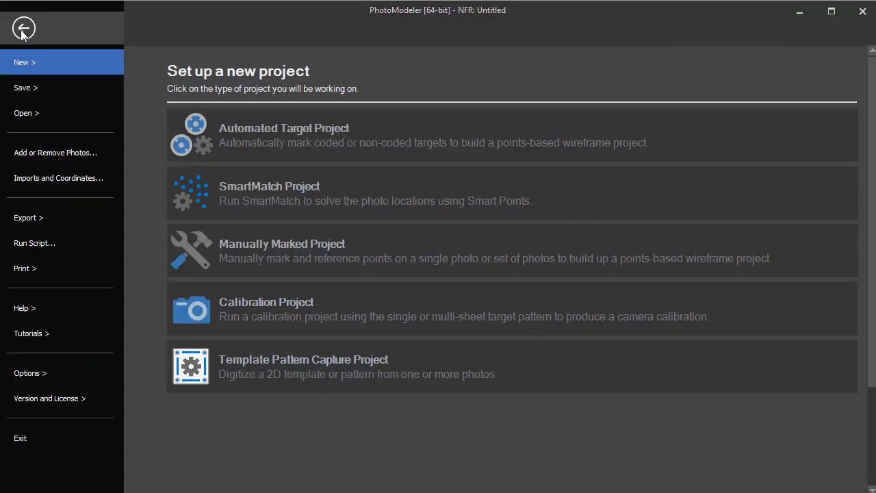
left_click(28, 217)
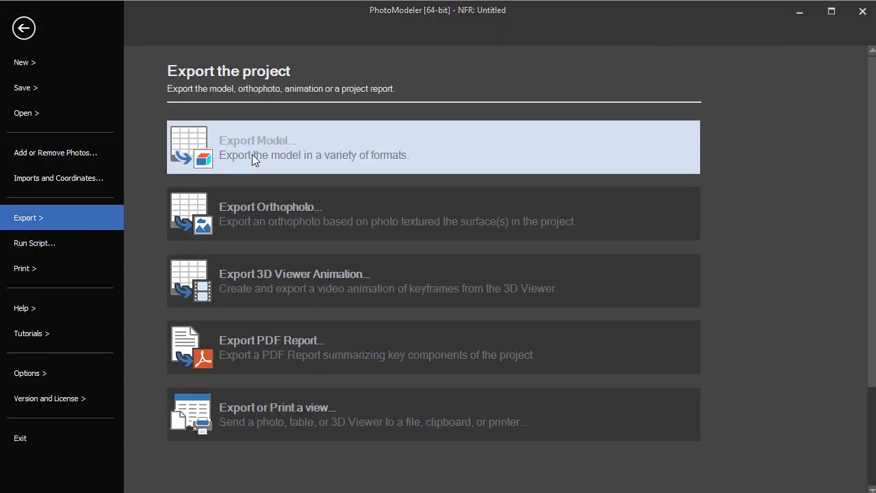
left_click(257, 147)
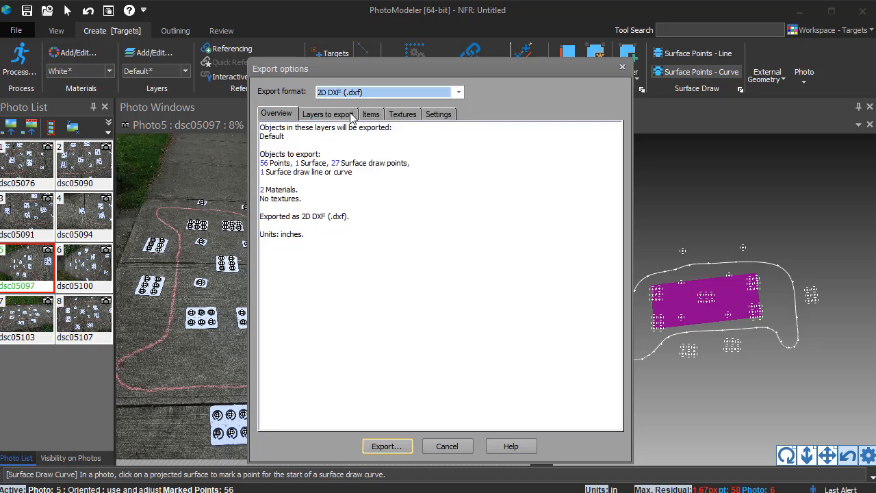
Export TestPanel.dxf flattened onto surface planes, then open the exported file
left_click(438, 114)
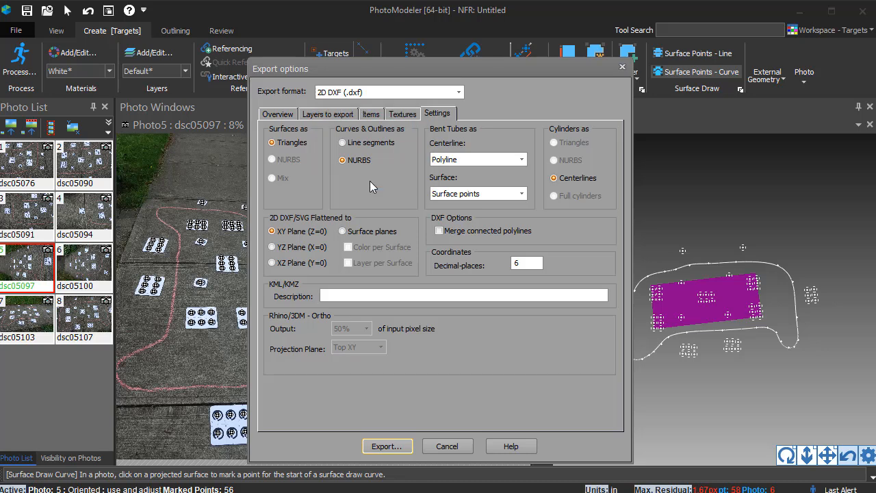
left_click(342, 231)
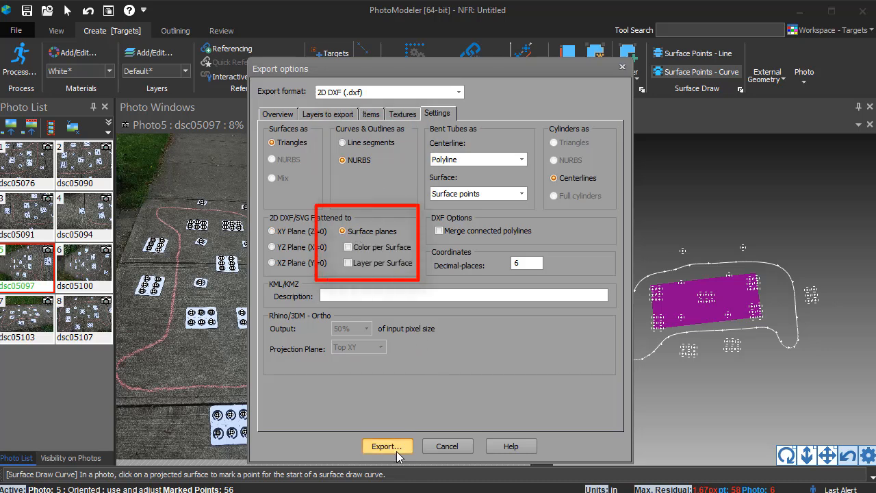
left_click(387, 446)
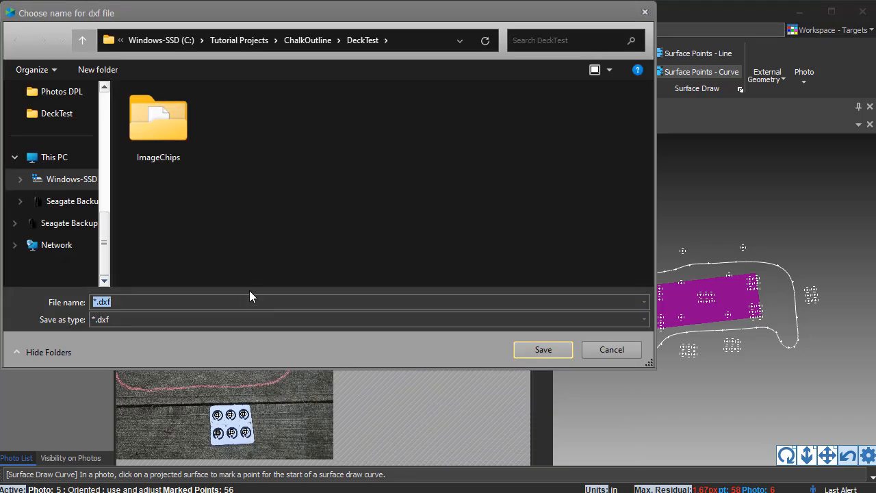
left_click(610, 349)
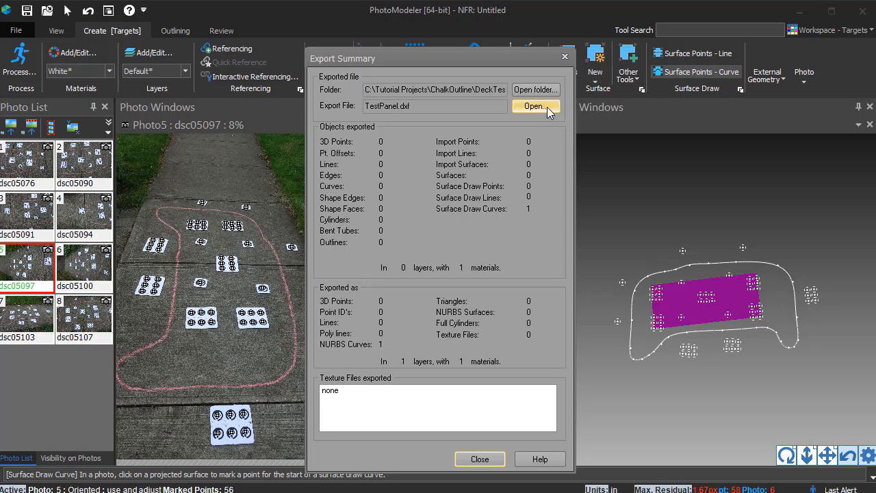
left_click(535, 105)
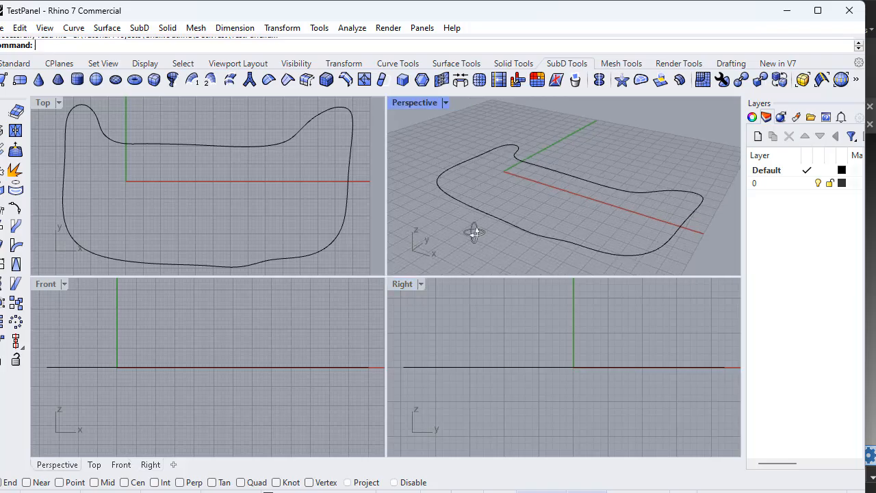
Orbit Rhino's Perspective view to inspect the TestPanel outline edge-on and from above
left_click_drag(475, 231, 544, 227)
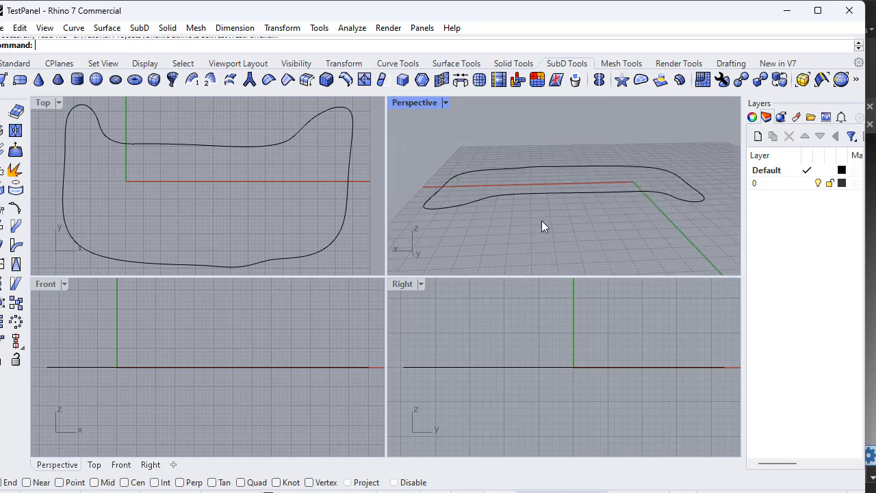
left_click_drag(544, 226, 527, 209)
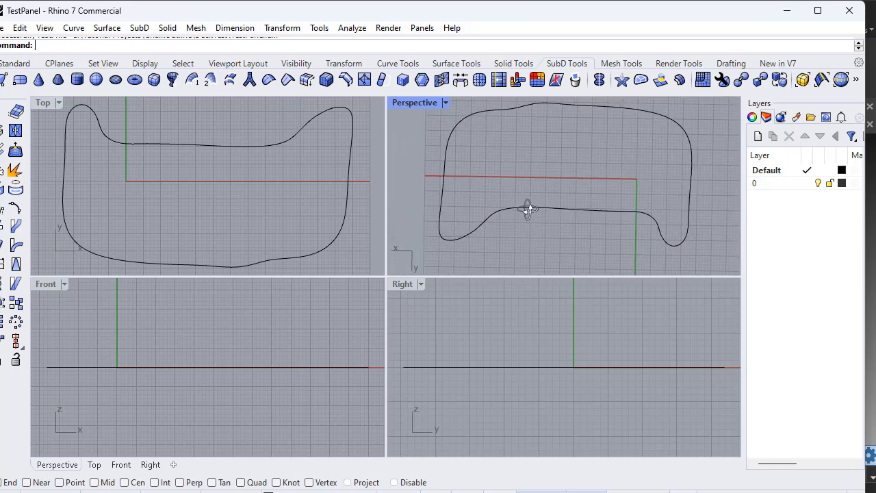